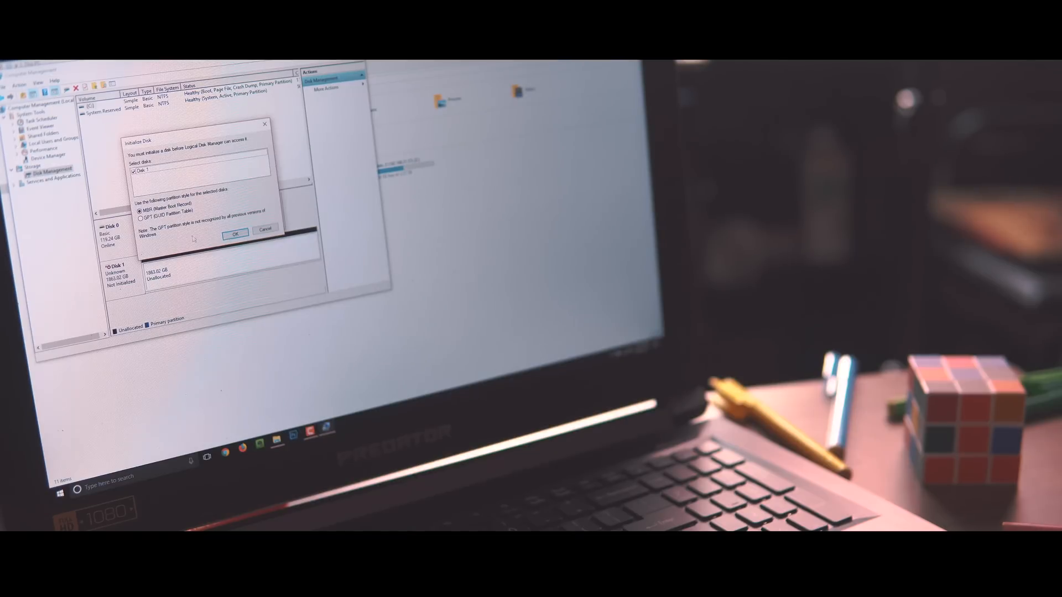
Initialize the new 1863 GB disk with the GPT (GUID Partition Table) partition style
left_click(141, 218)
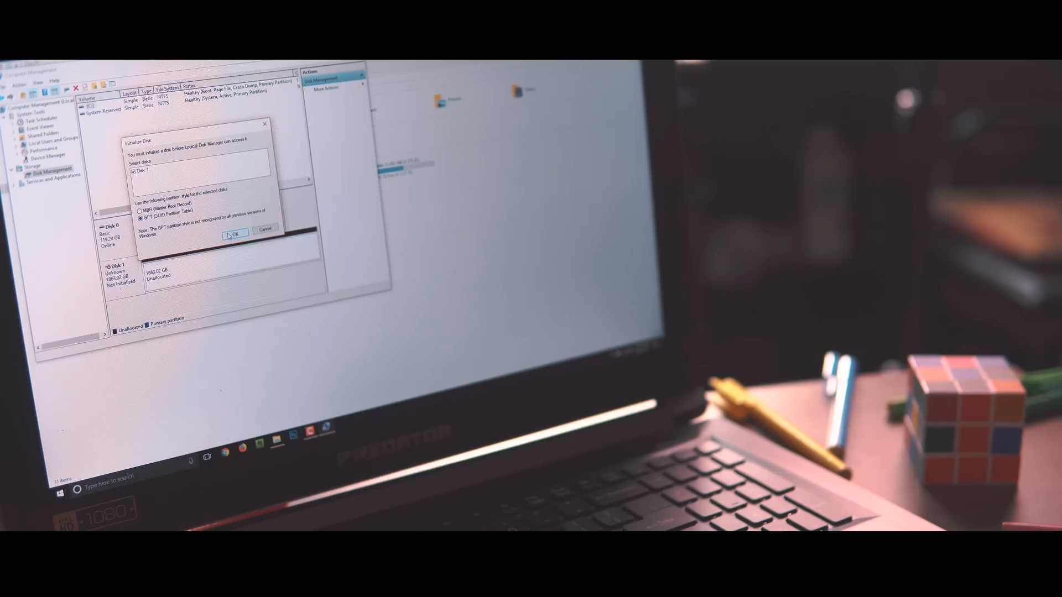
left_click(233, 234)
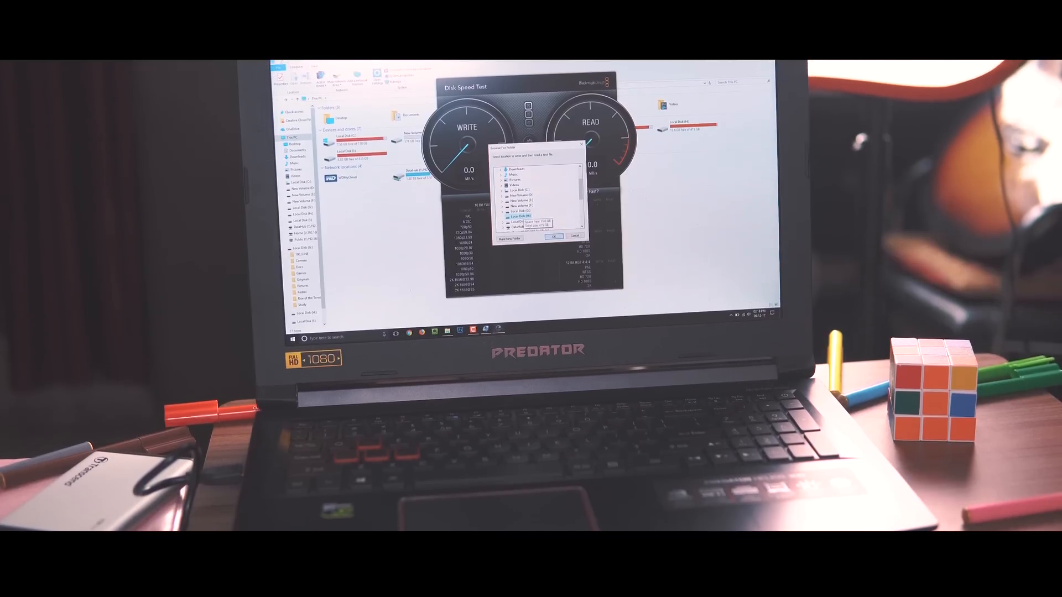
Select the new external drive as the Blackmagic Disk Speed Test target
left_click(554, 236)
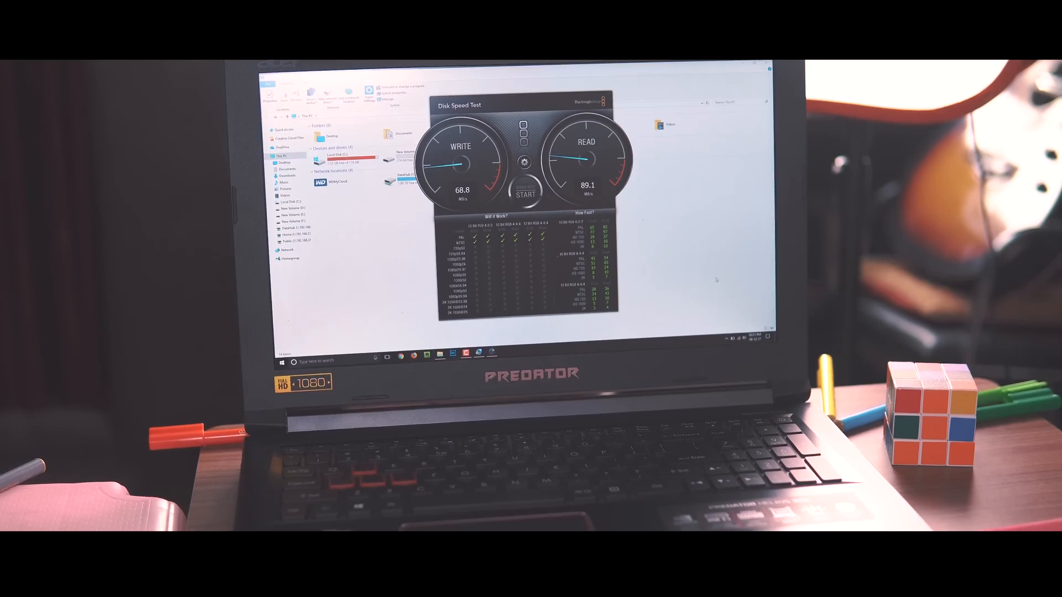